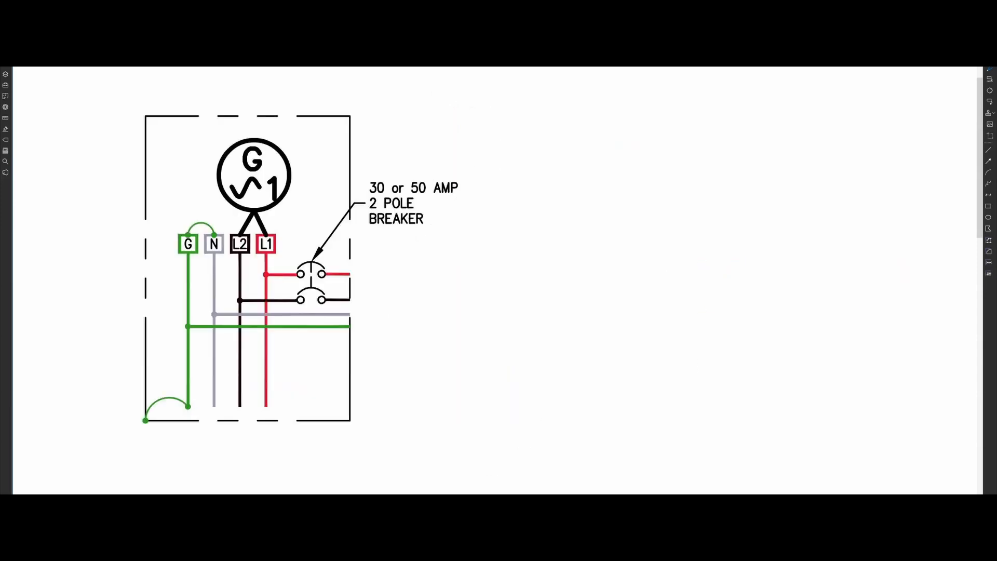
- Label the source 'BONDED GENERATOR' and trace the gray neutral in yellow to the inlet box
{"action": "type", "text": "BONDED GENERATOR"}
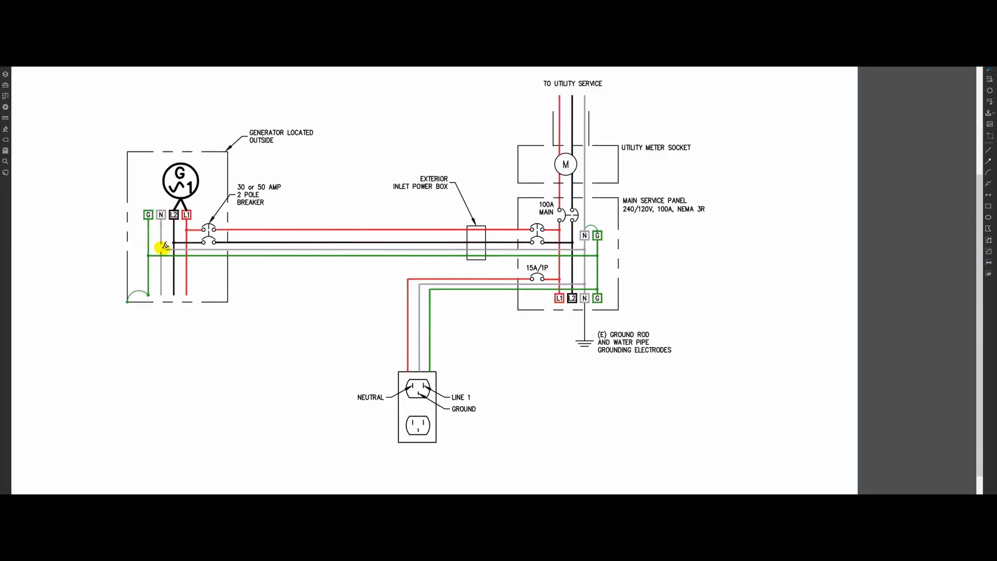
{"action": "left_click_drag", "start_coordinate": [162, 248], "coordinate": [293, 248]}
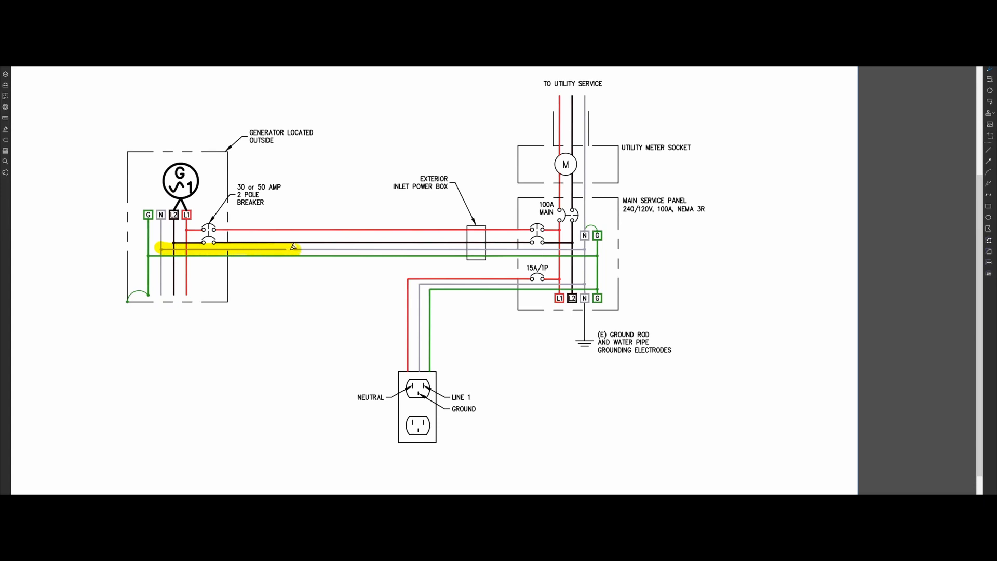
{"action": "left_click_drag", "start_coordinate": [290, 248], "coordinate": [464, 249]}
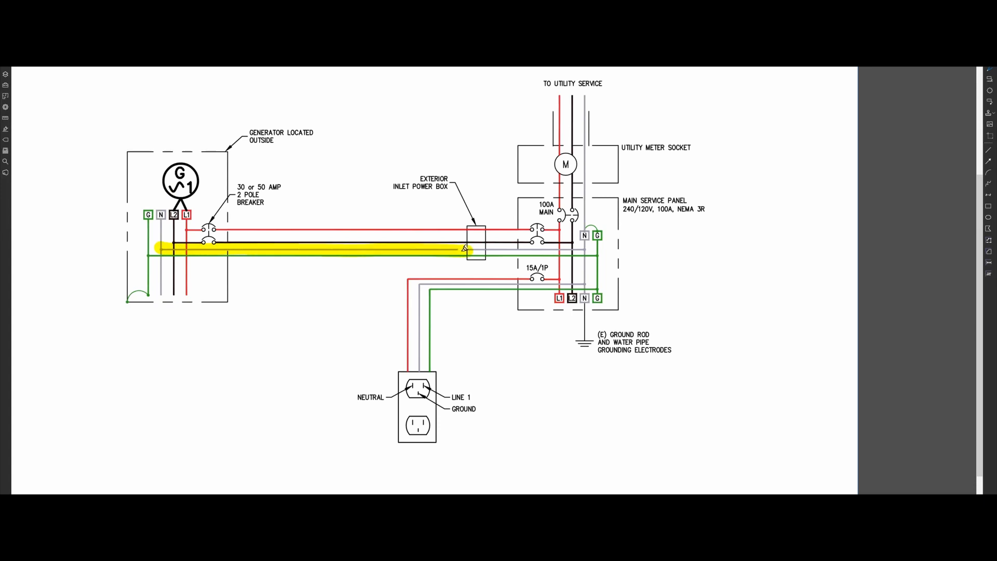